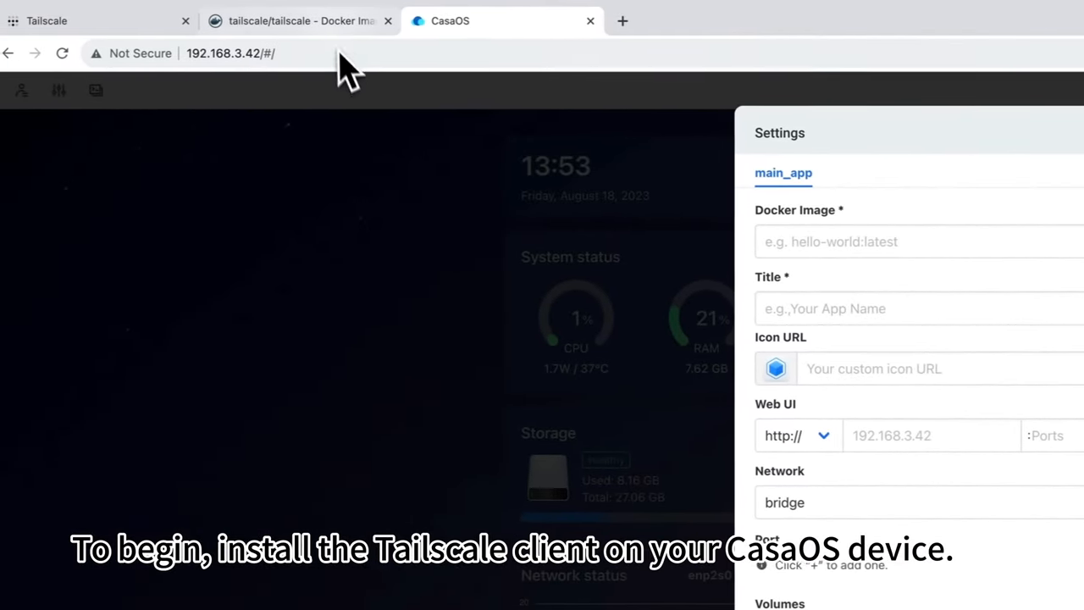
Step: Copy the 'To run the tailscaled agent' docker run command from the tailscale/tailscale Docker Hub page
{"action": "left_click", "coordinate": [300, 21]}
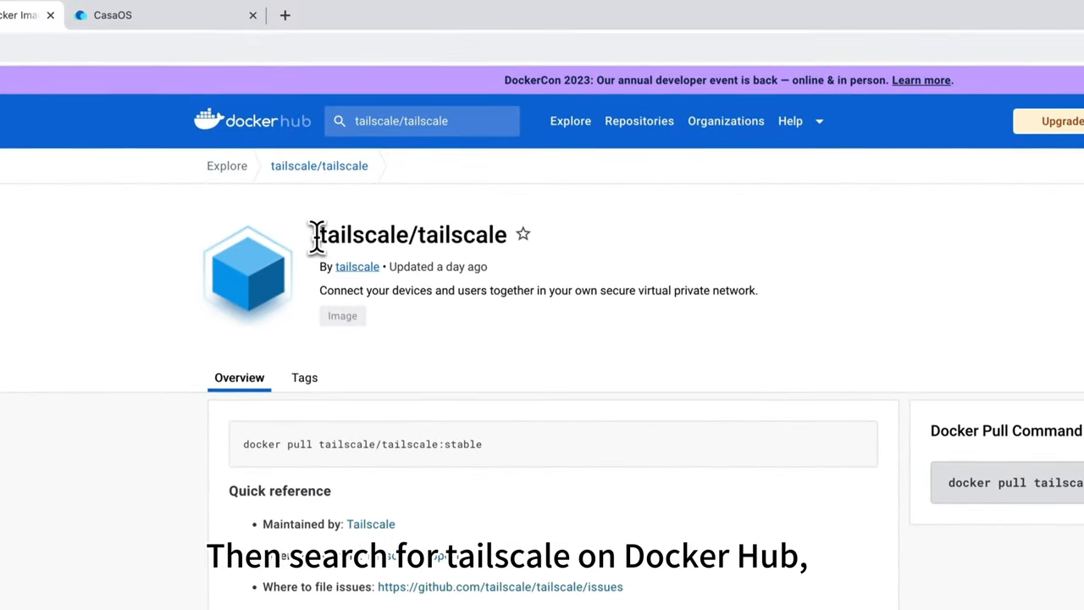
{"action": "scroll", "scroll_direction": "down", "scroll_amount": 3}
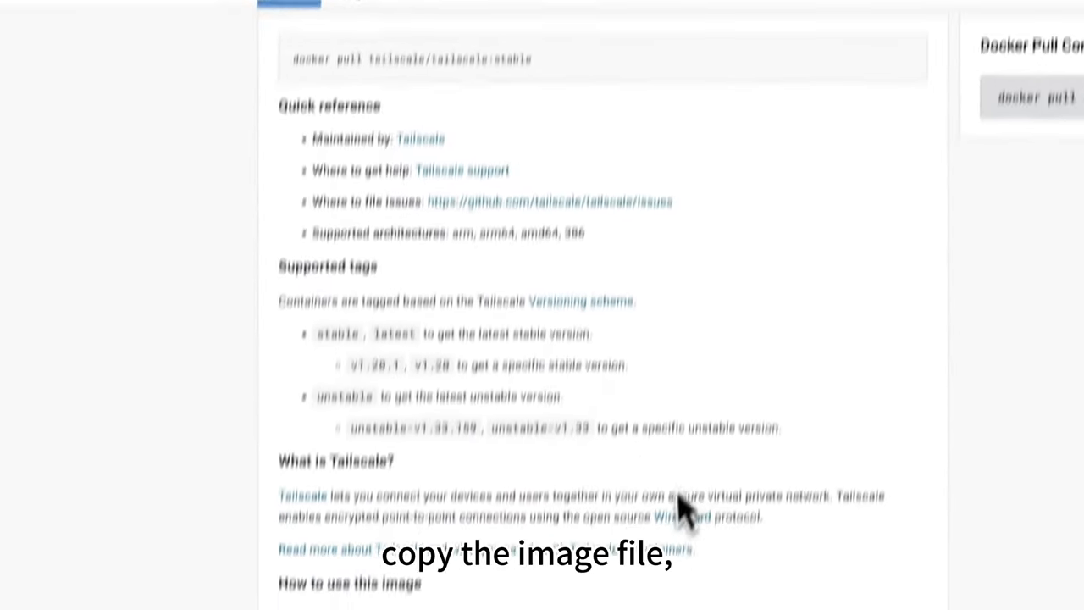
{"action": "scroll", "scroll_direction": "down", "scroll_amount": 3}
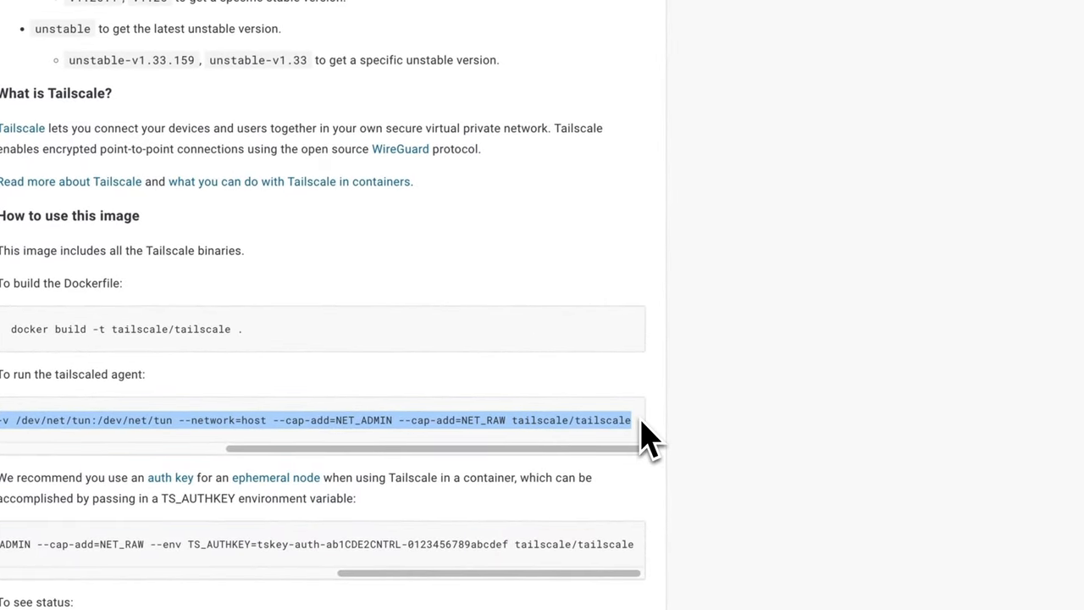
{"action": "left_click", "coordinate": [310, 63]}
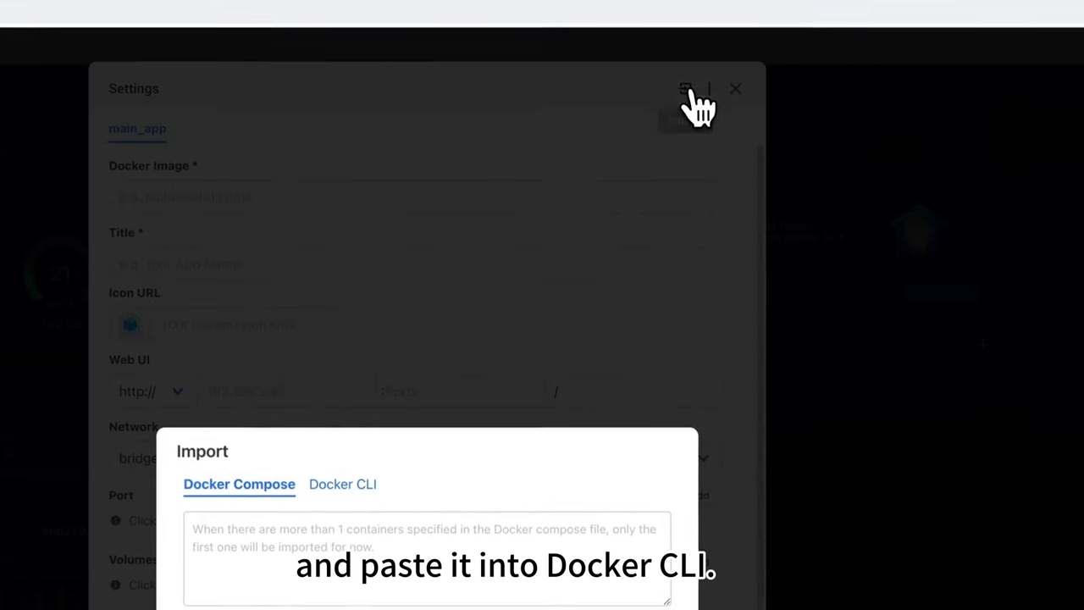
Step: Import the tailscaled docker run command, giving host networking plus /var/lib and /dev/net/tun volumes
{"action": "left_click", "coordinate": [342, 483]}
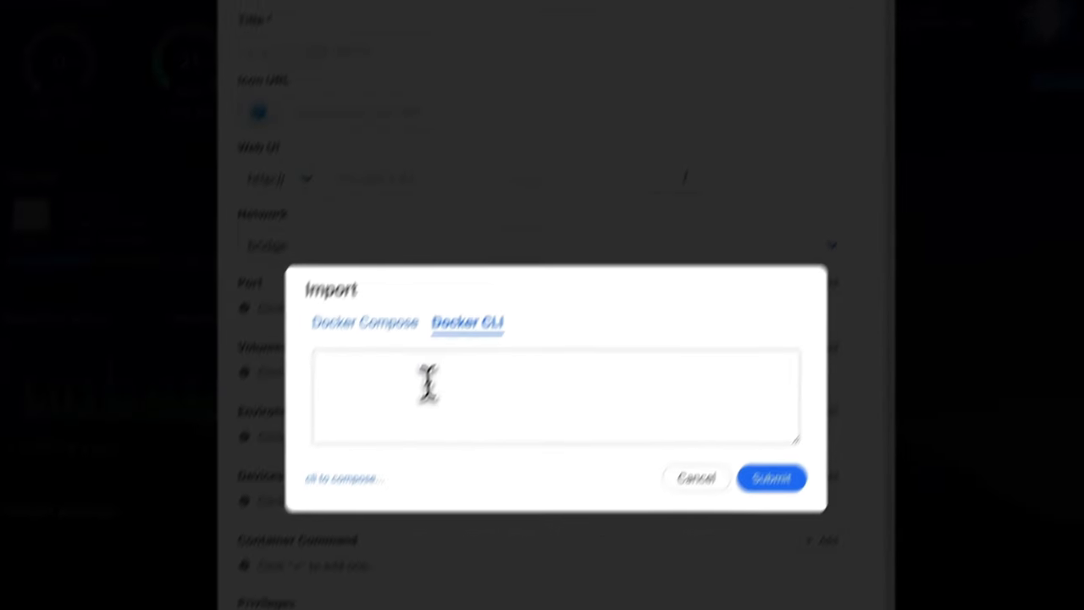
{"action": "type", "text": "docker run -d --name=tailscaled -v /var/lib:/var/lib -v /dev/net/tun:/dev/net/tun --network=host --cap-add=NET_ADMIN --cap-add=NET_RAW tailscale/tailscale"}
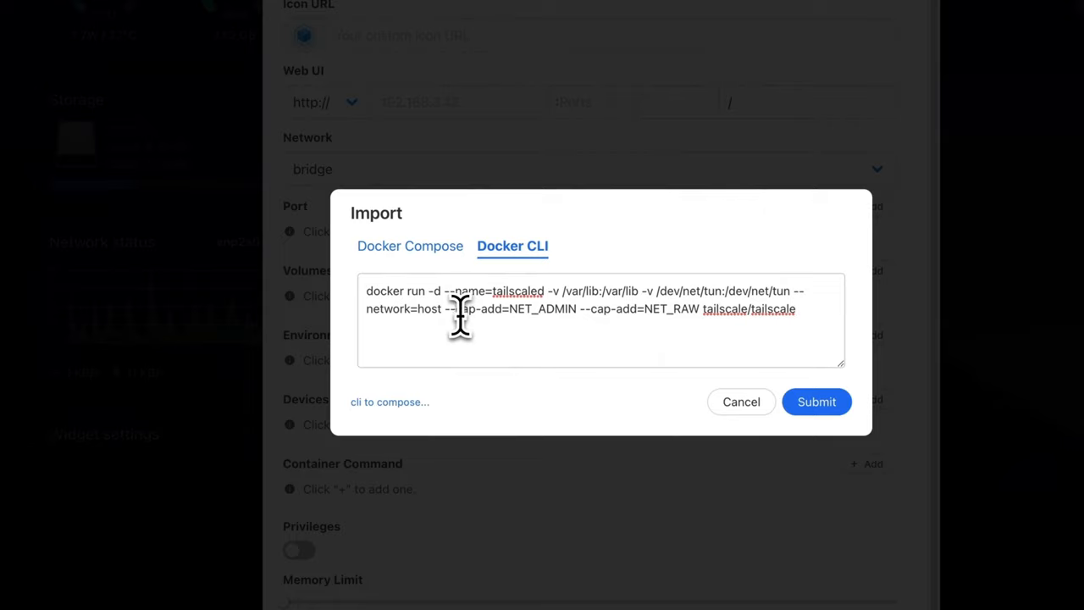
{"action": "left_click", "coordinate": [815, 402]}
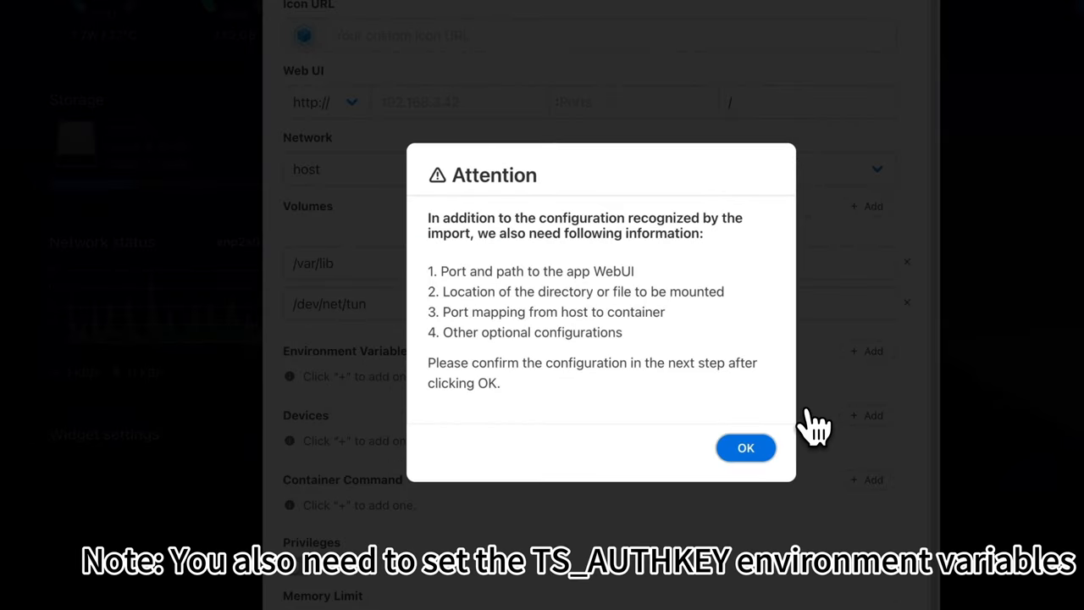
{"action": "left_click", "coordinate": [745, 447]}
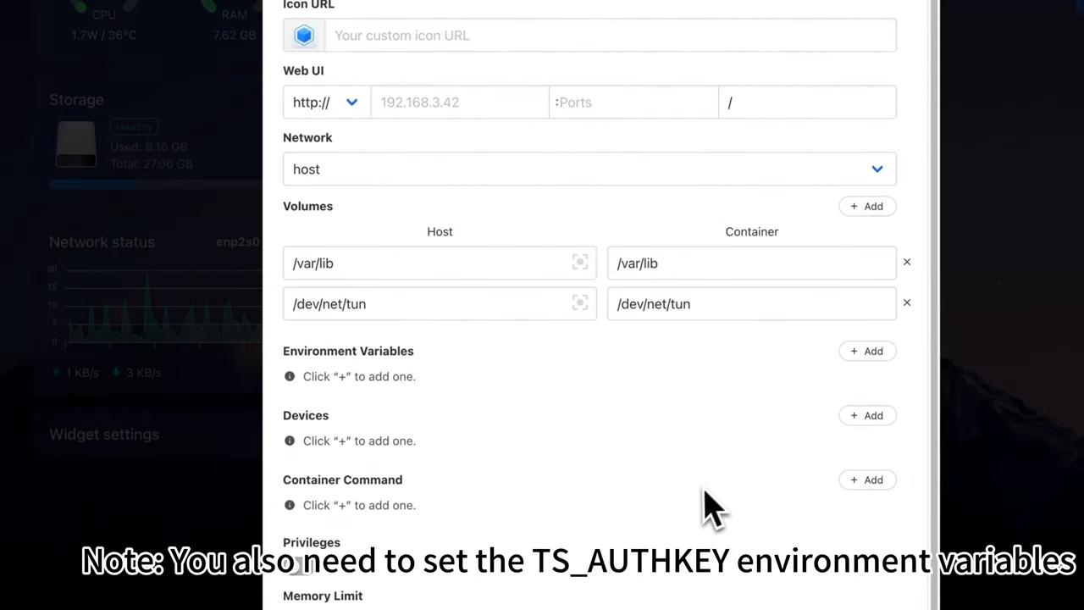
{"action": "scroll", "scroll_direction": "down", "scroll_amount": 3}
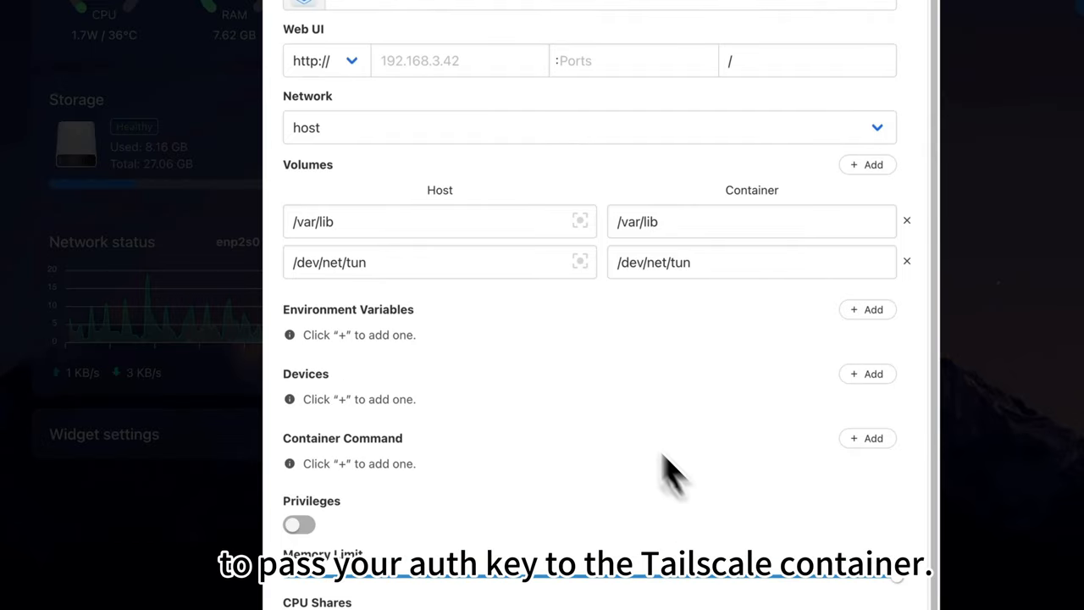
Step: Generate a single-use auth key under Tailscale Settings > Keys and copy it
{"action": "left_click", "coordinate": [56, 20]}
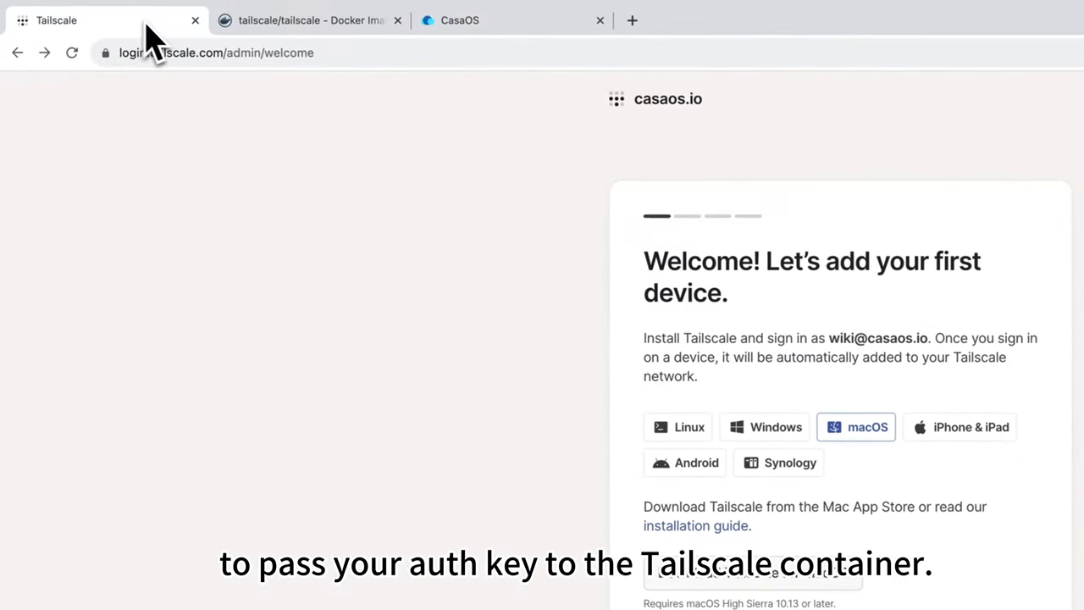
{"action": "left_click", "coordinate": [195, 20]}
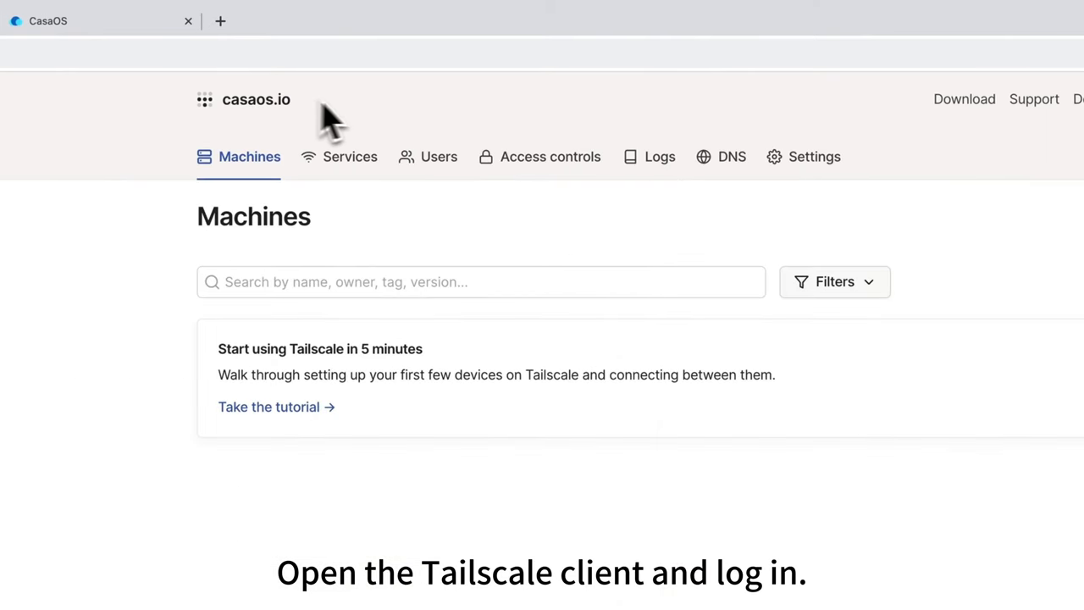
{"action": "mouse_move", "coordinate": [814, 157]}
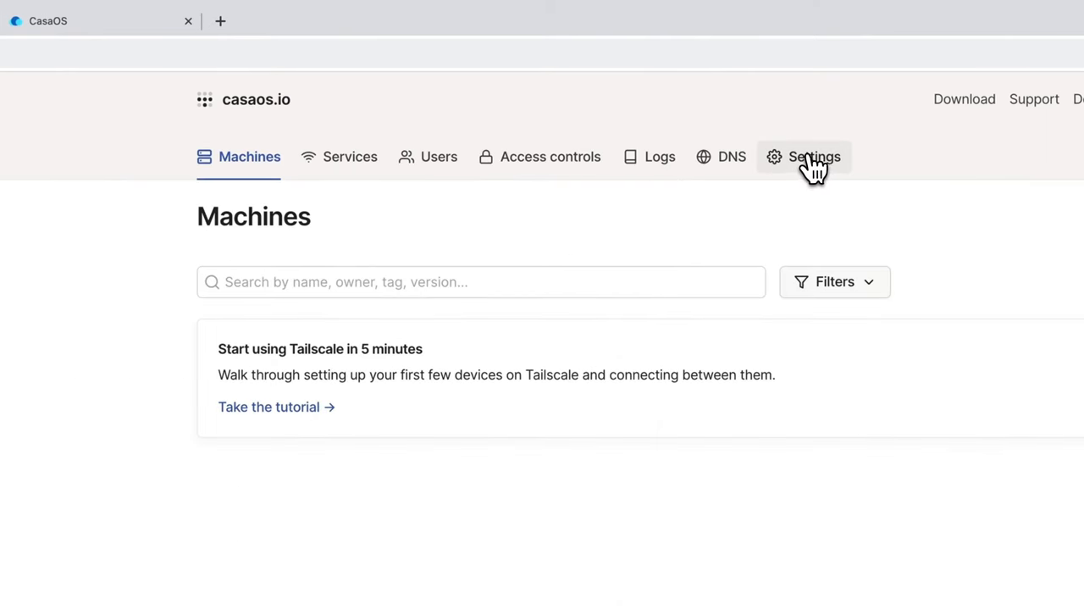
{"action": "left_click", "coordinate": [814, 156]}
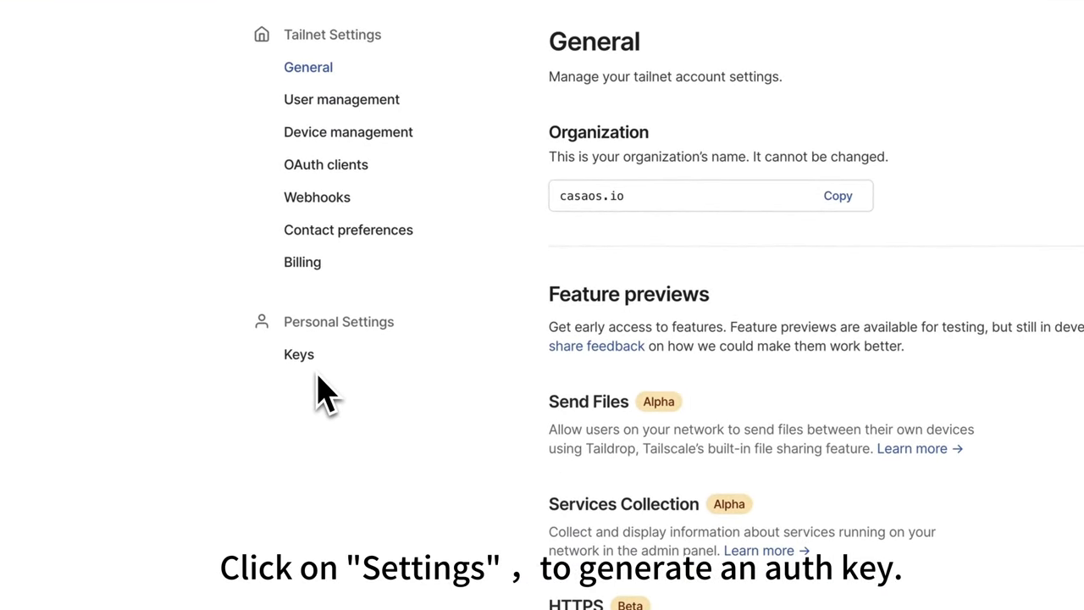
{"action": "left_click", "coordinate": [298, 354]}
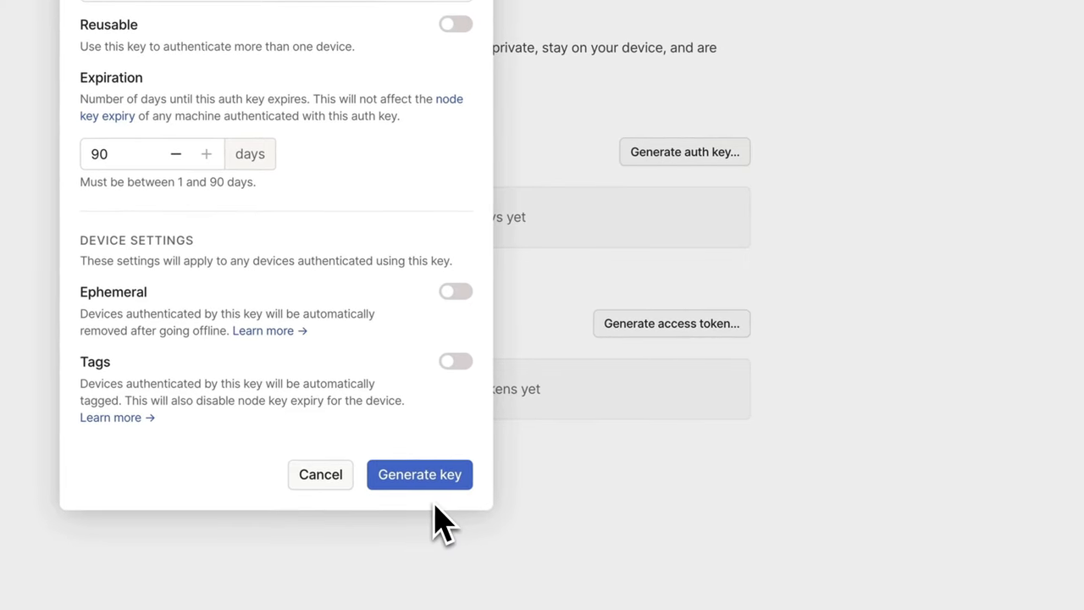
{"action": "left_click", "coordinate": [419, 474]}
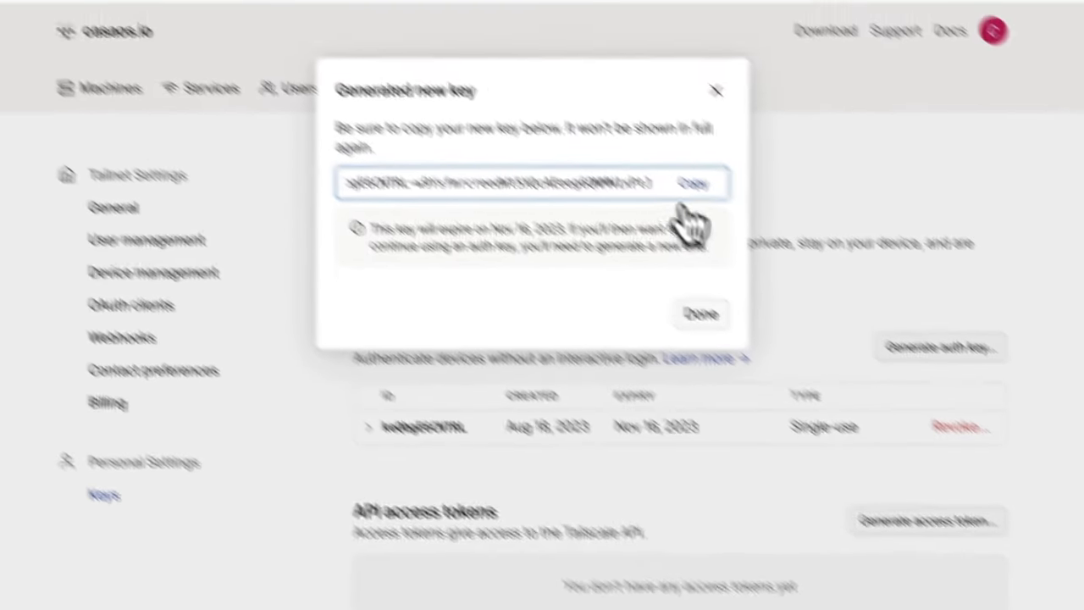
{"action": "left_click", "coordinate": [693, 183]}
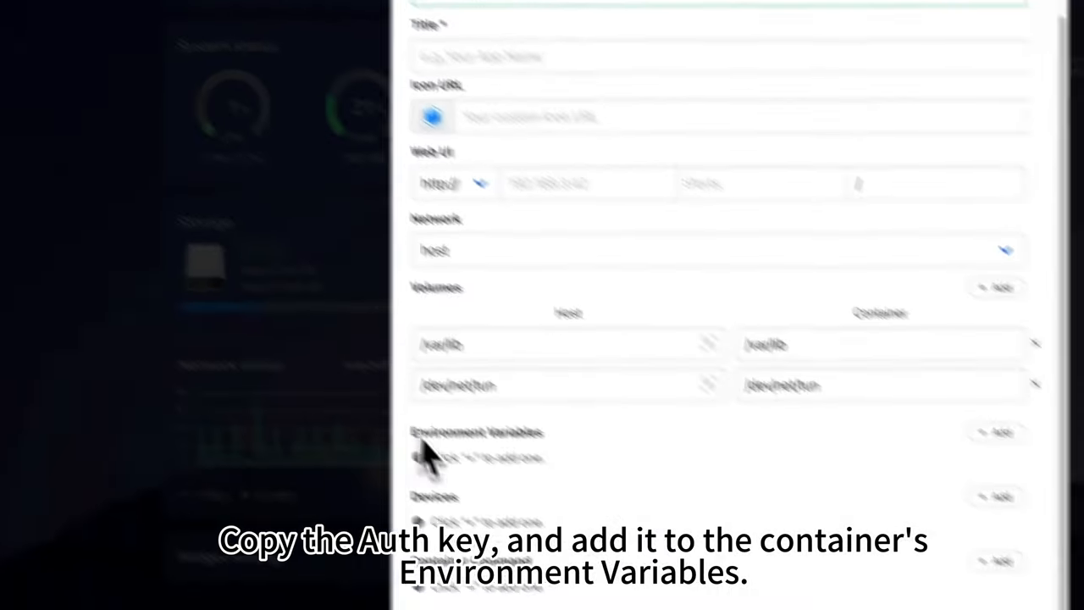
{"action": "left_click", "coordinate": [760, 271]}
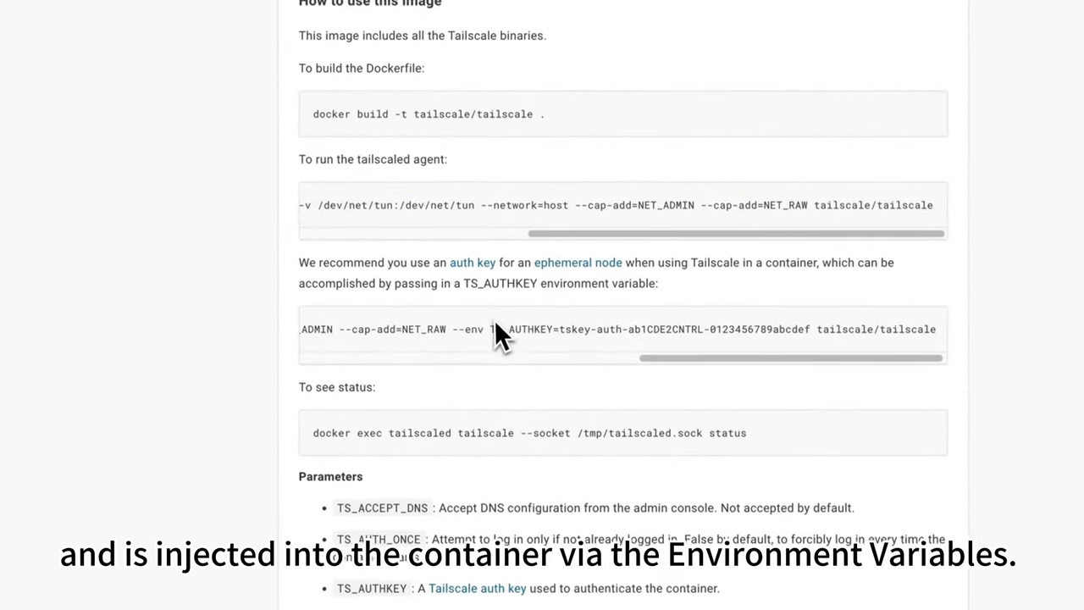
{"action": "double_click", "coordinate": [517, 329]}
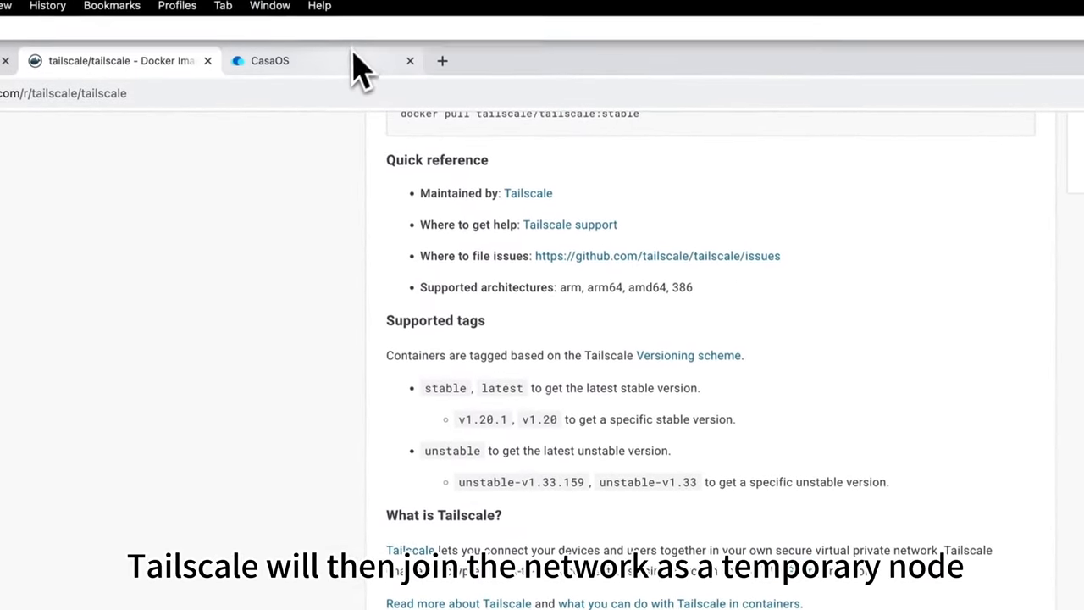
Step: Install the tailscale/tailscale container in CasaOS with the TS_AUTHKEY environment variable set
{"action": "left_click", "coordinate": [269, 60]}
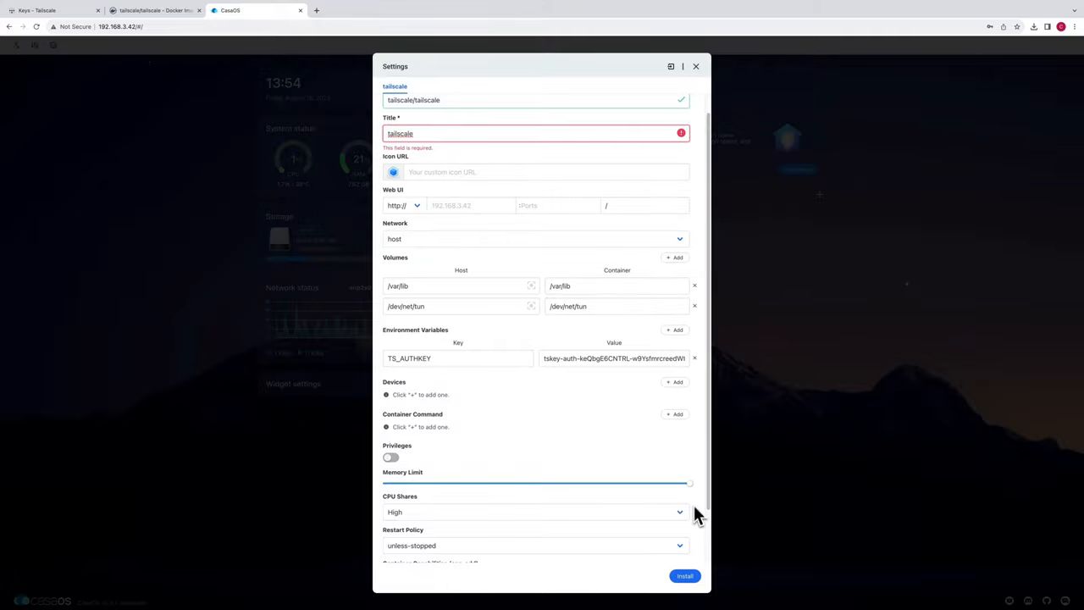
{"action": "left_click", "coordinate": [685, 575]}
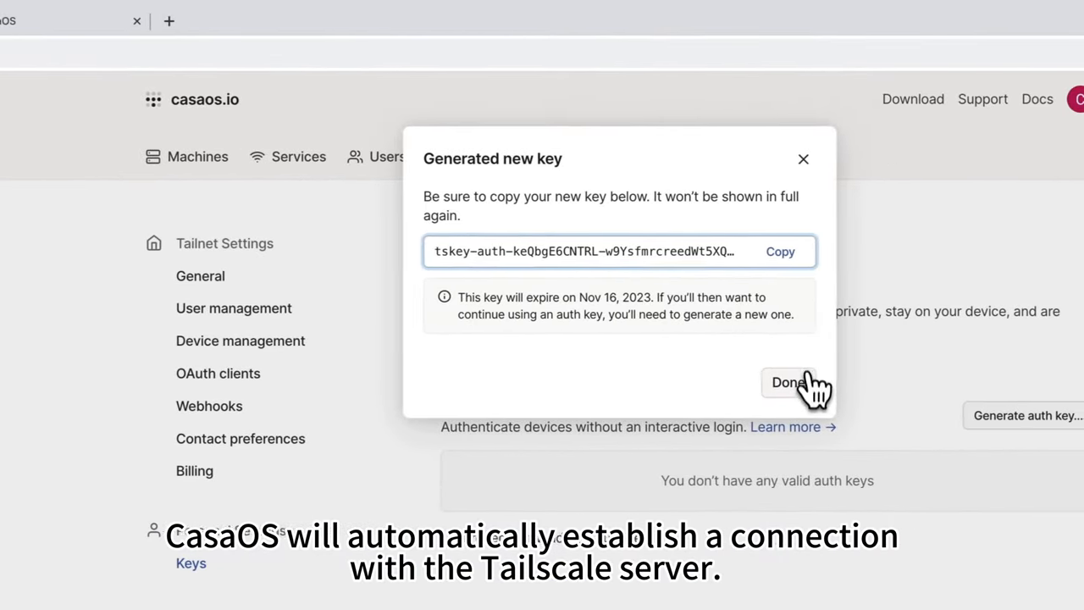
Step: Dismiss the generated key notice and check that casaos shows Connected at 100.71.102.79
{"action": "left_click", "coordinate": [788, 382]}
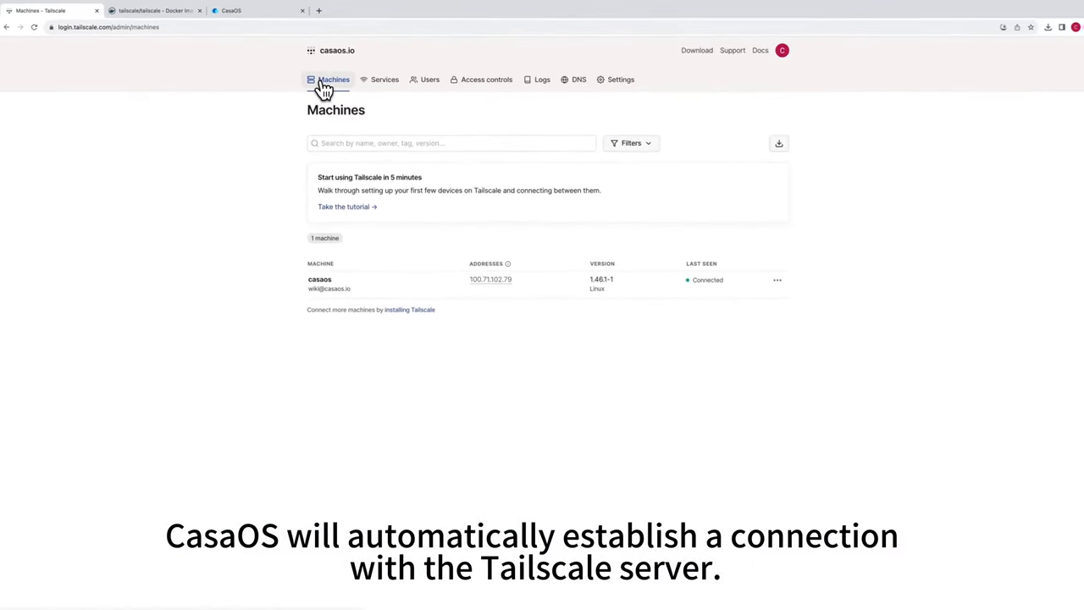
{"action": "left_click", "coordinate": [319, 280]}
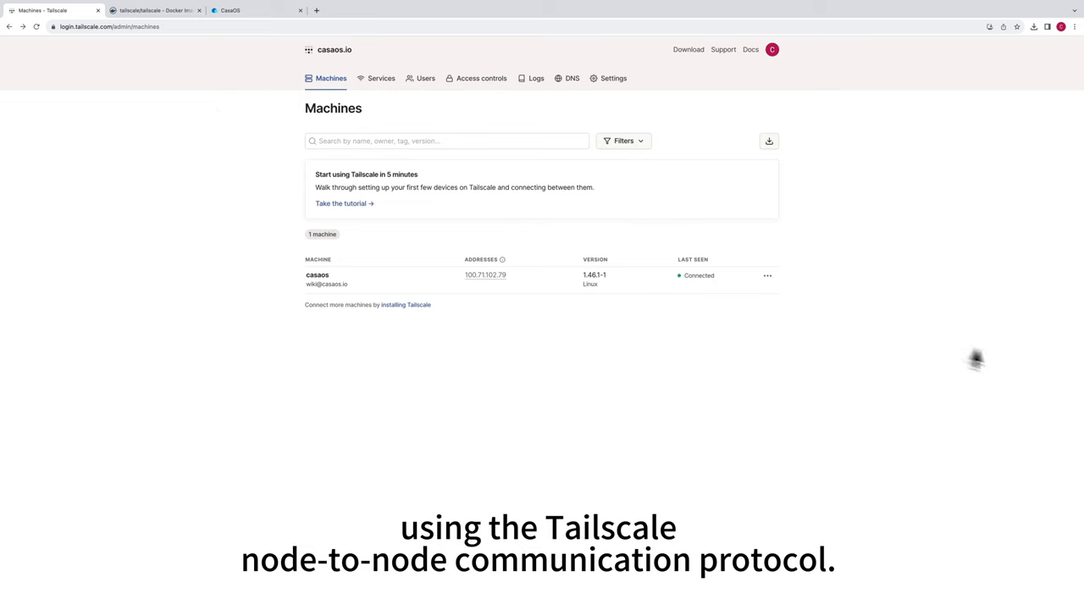
{"action": "mouse_move", "coordinate": [508, 546]}
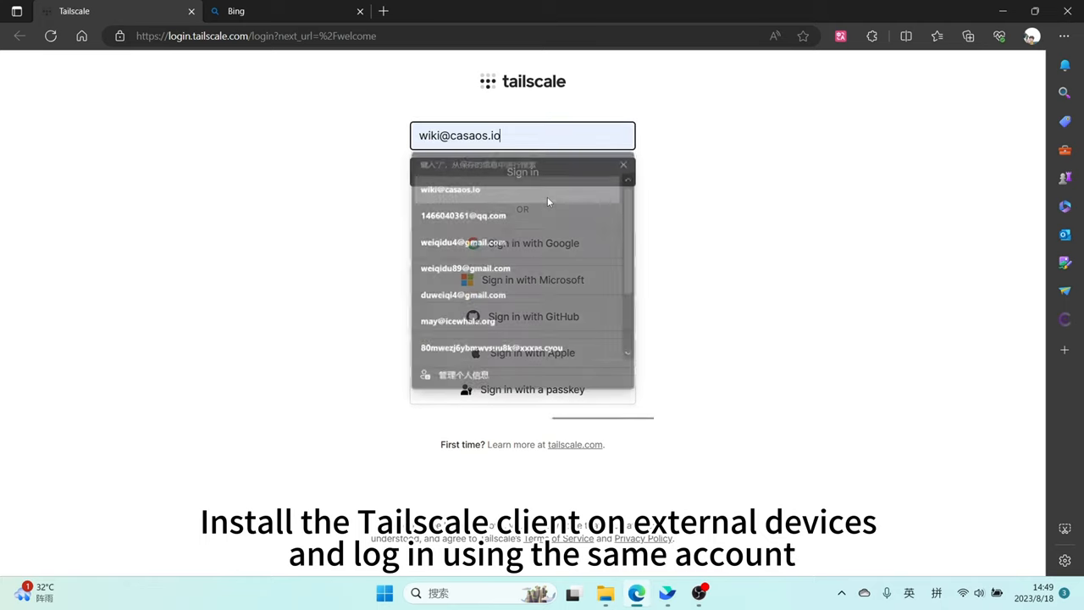
Step: Sign in to Tailscale on the laptop with the saved Google account and password
{"action": "left_click", "coordinate": [522, 172]}
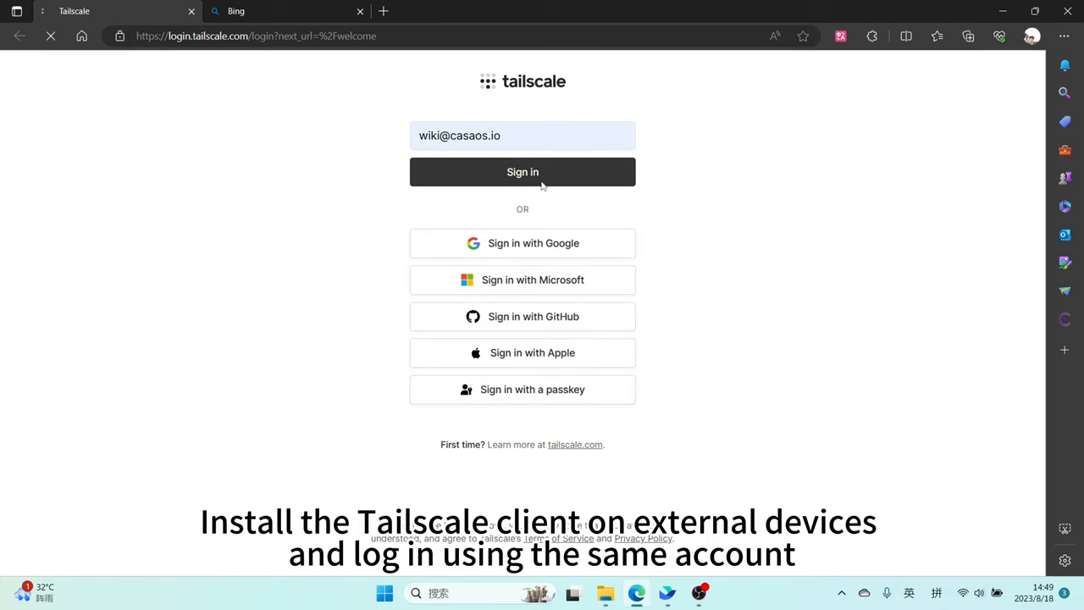
{"action": "left_click", "coordinate": [522, 243]}
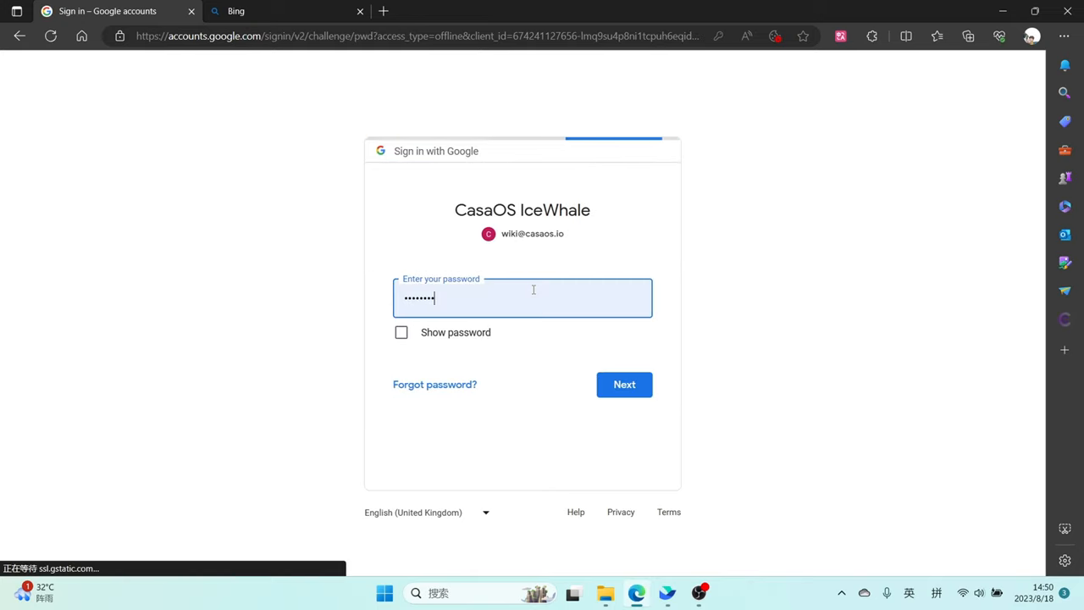
{"action": "left_click", "coordinate": [624, 383]}
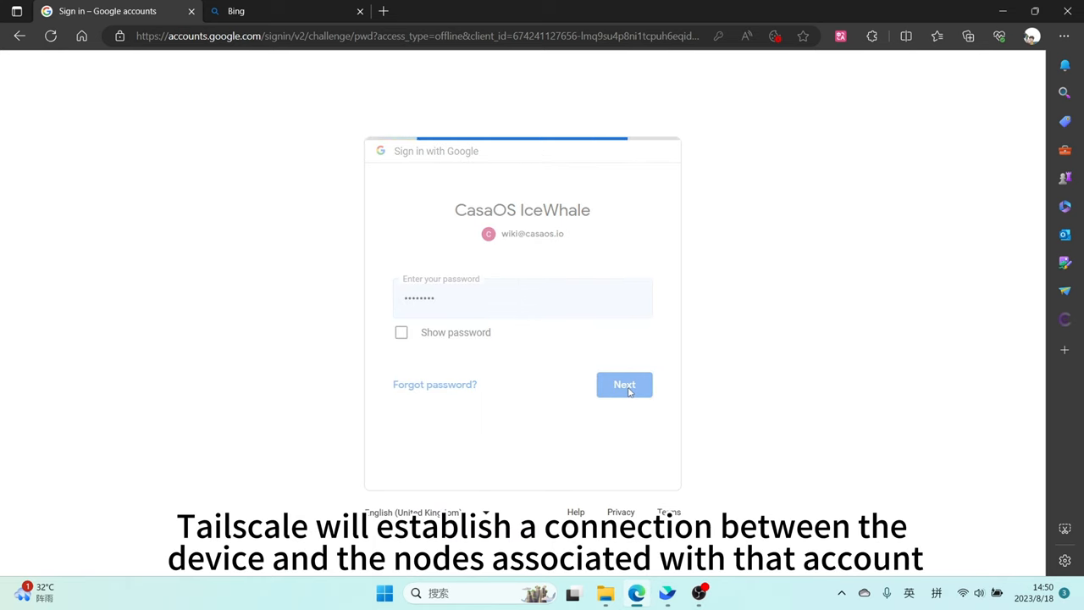
{"action": "left_click", "coordinate": [624, 384]}
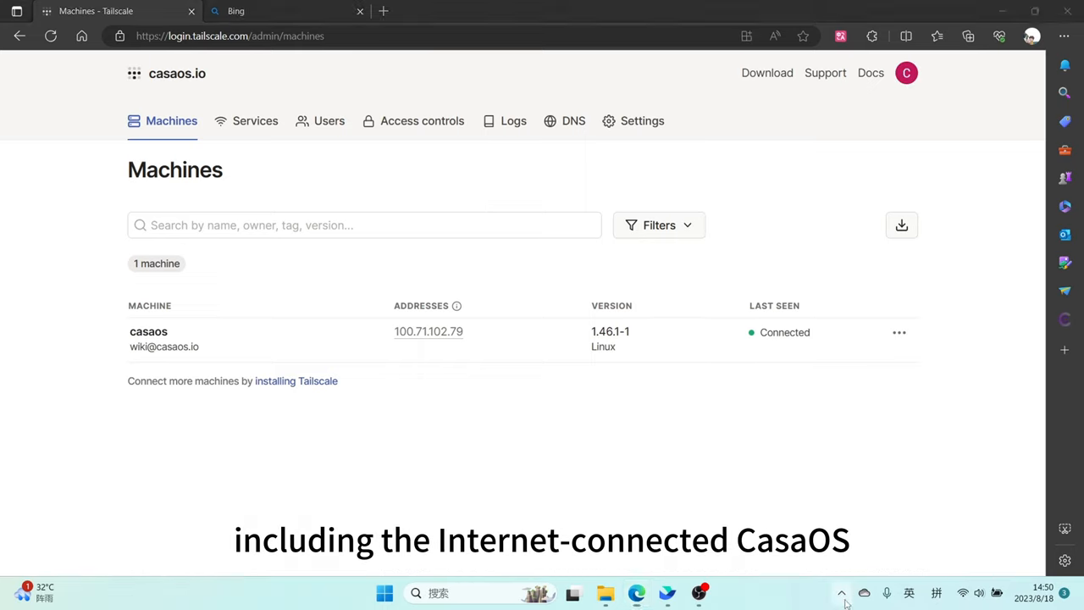
Step: Connect the laptop to the casaos.io tailnet and copy casaos's address 100.71.102.79
{"action": "left_click", "coordinate": [841, 592]}
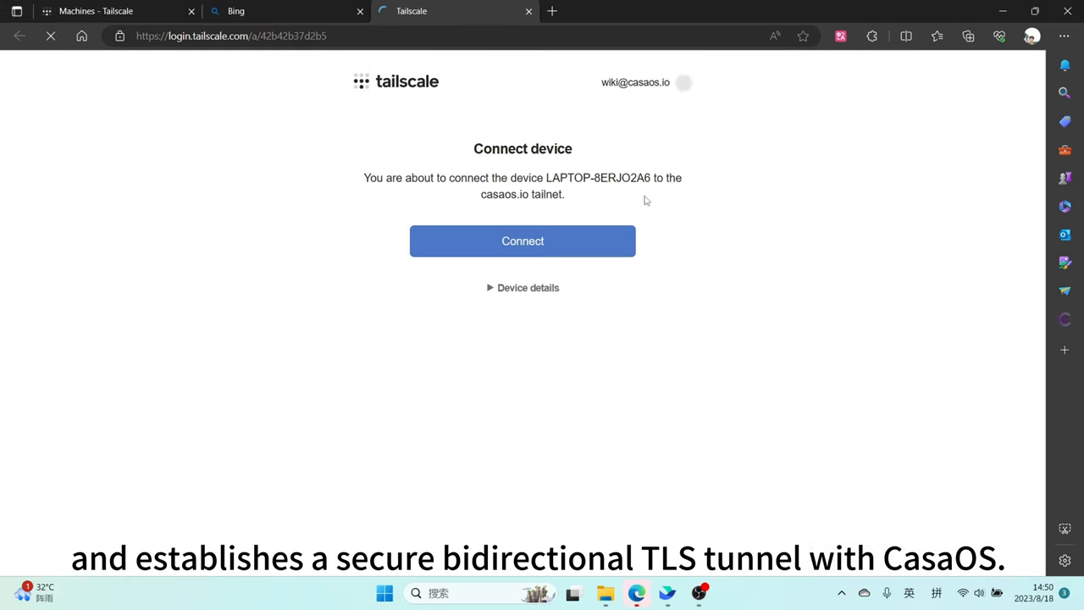
{"action": "left_click", "coordinate": [522, 241]}
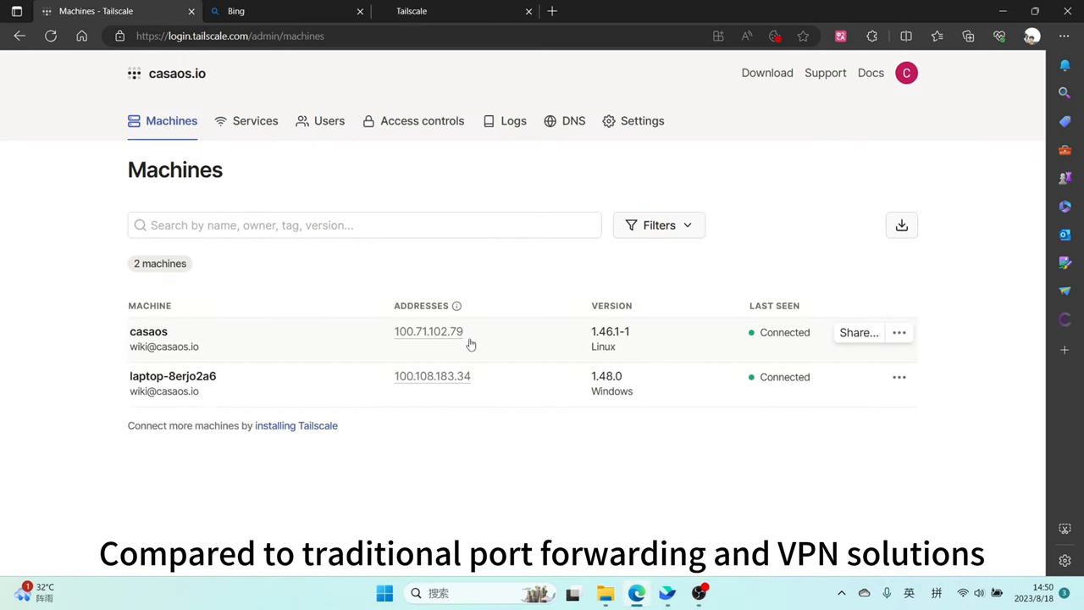
{"action": "left_click", "coordinate": [428, 331]}
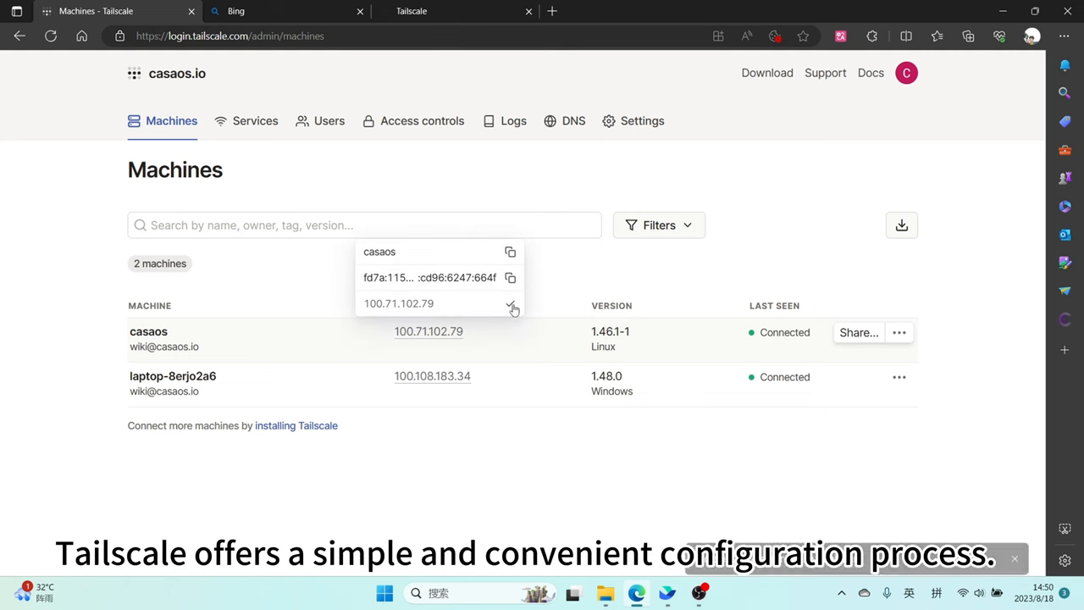
{"action": "left_click", "coordinate": [279, 11]}
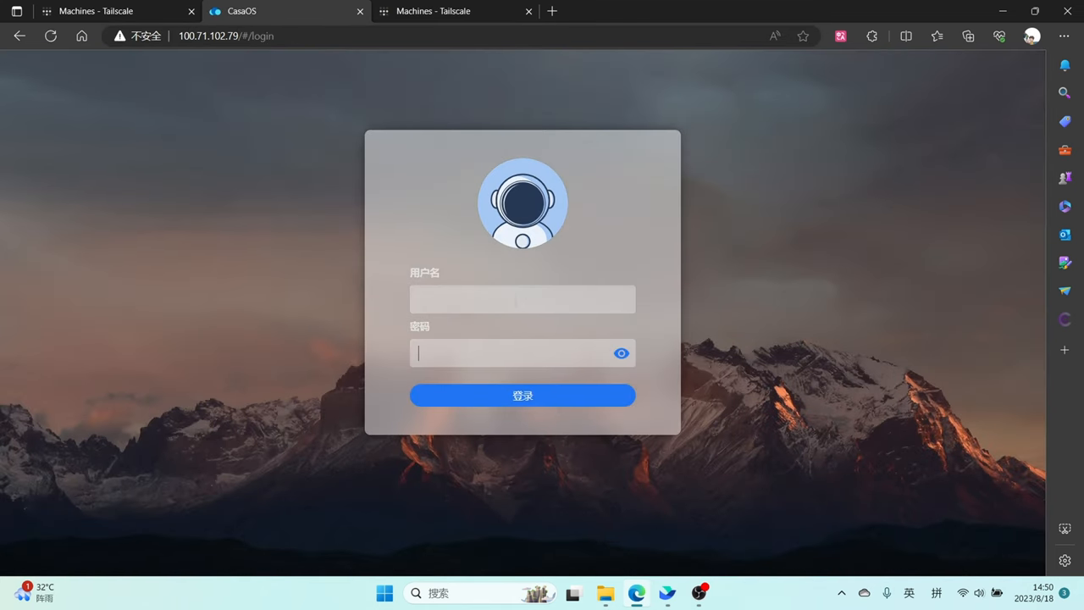
Step: Log in to CasaOS at 100.71.102.79 to reach the dashboard with the tailscale app
{"action": "type", "text": "casaos"}
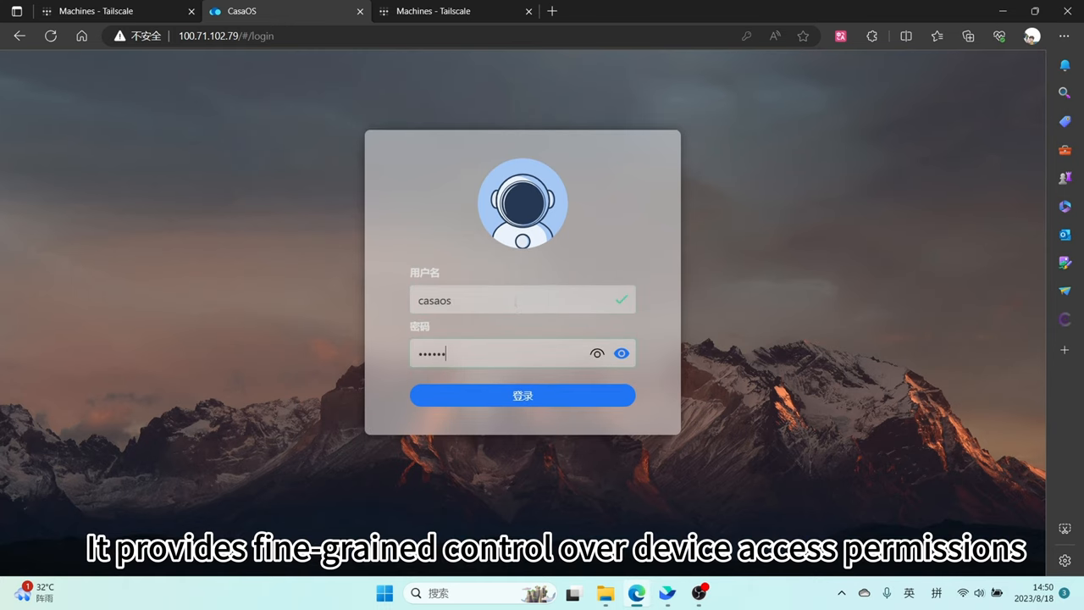
{"action": "left_click", "coordinate": [522, 394]}
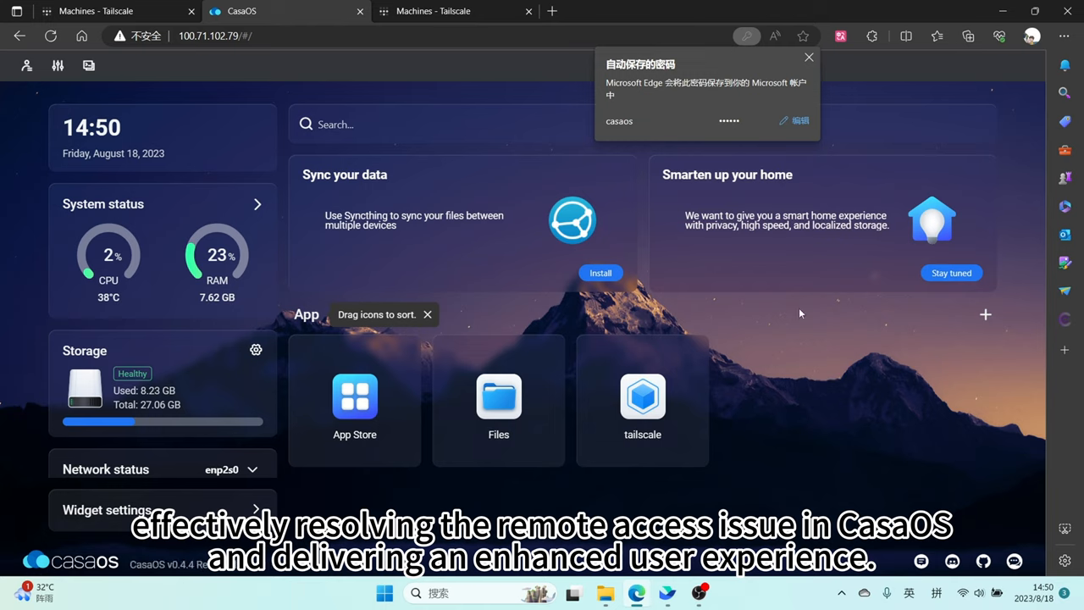